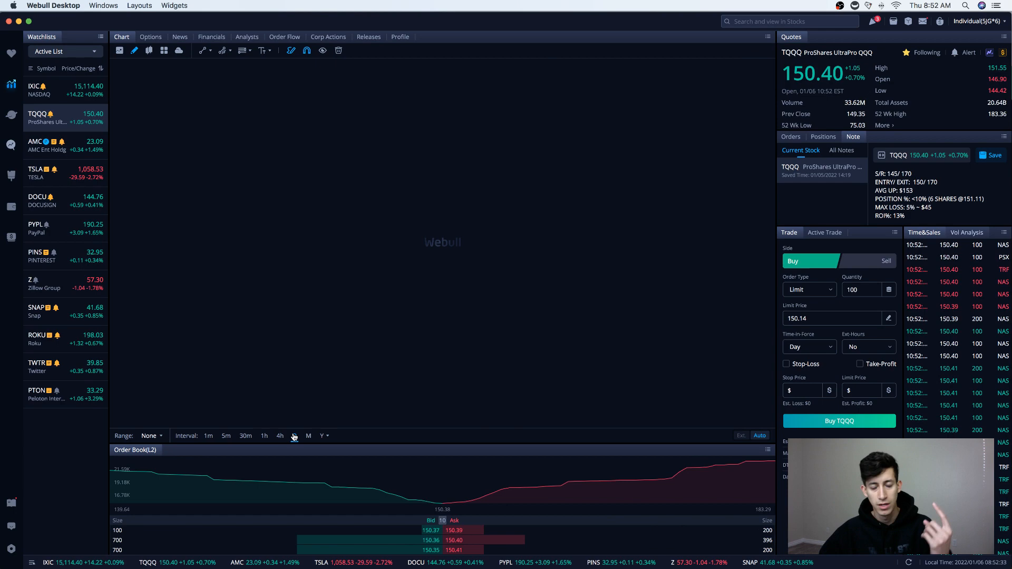
Step: Switch the TQQQ chart to the daily (D) interval
{"action": "left_click", "coordinate": [294, 435]}
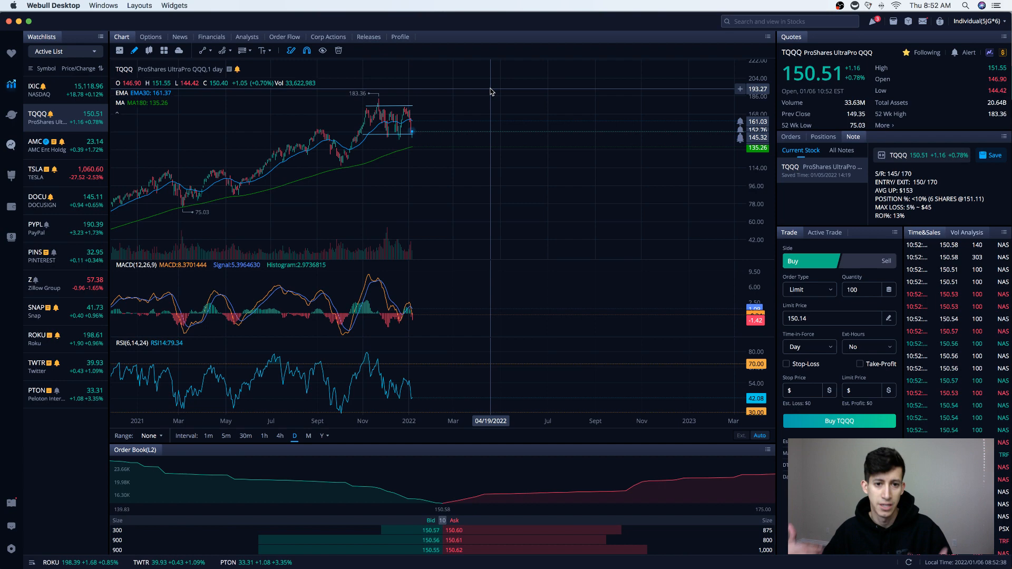
Step: Change the TQQQ chart interval to 4-hour candles
{"action": "left_click", "coordinate": [280, 436]}
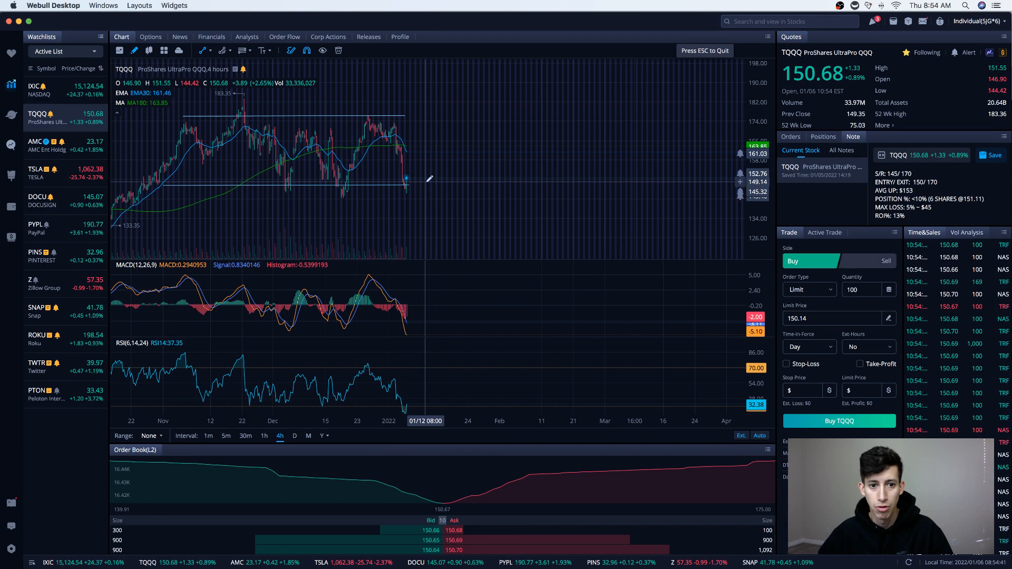
Step: Draw a horizontal support line on the TQQQ chart
{"action": "left_click_drag", "start_coordinate": [405, 178], "coordinate": [444, 120]}
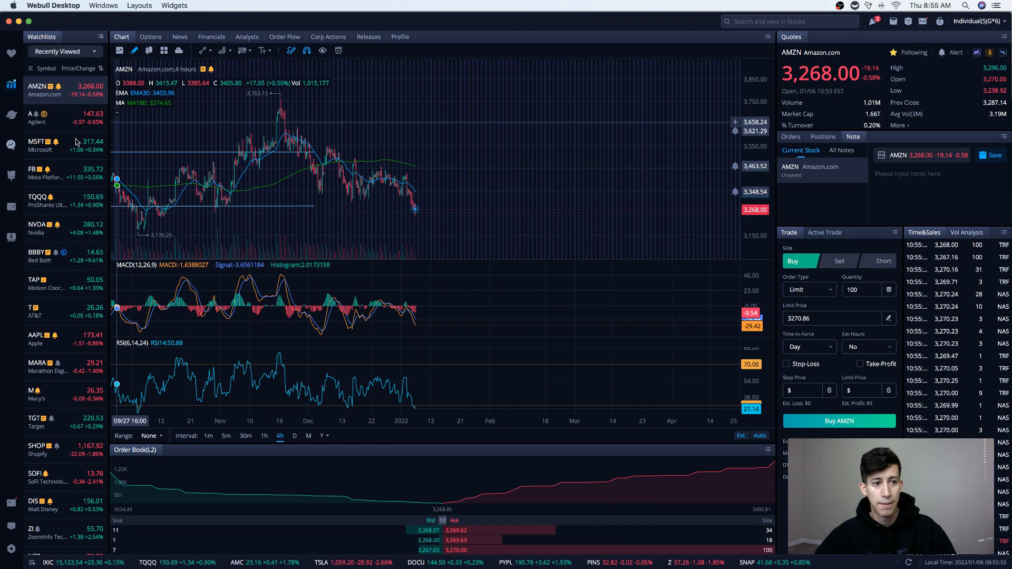
Step: Open the MSFT chart from the watchlist
{"action": "left_click", "coordinate": [37, 146]}
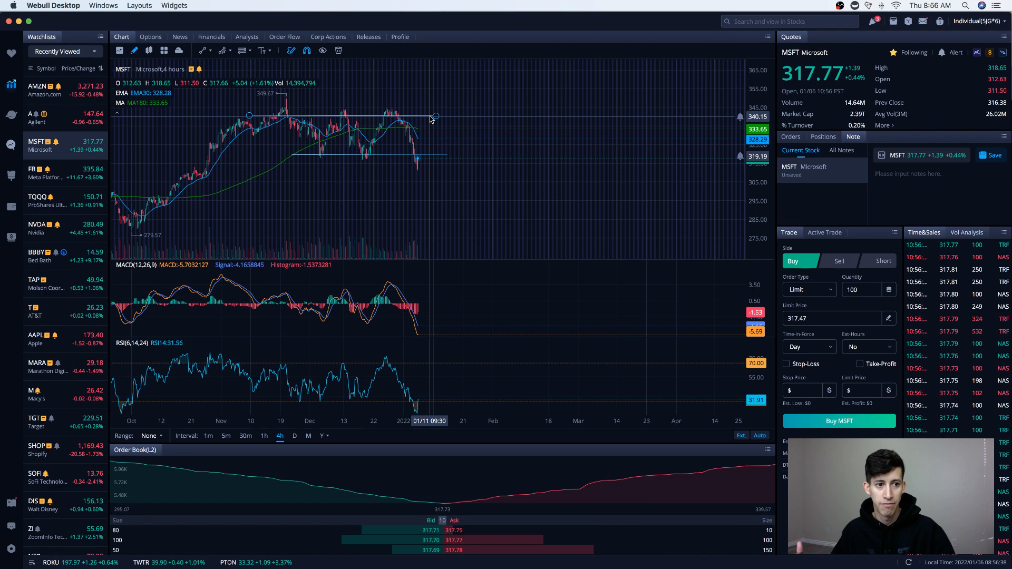
Step: Bring up the FB chart on the 4-hour interval
{"action": "left_click", "coordinate": [790, 21]}
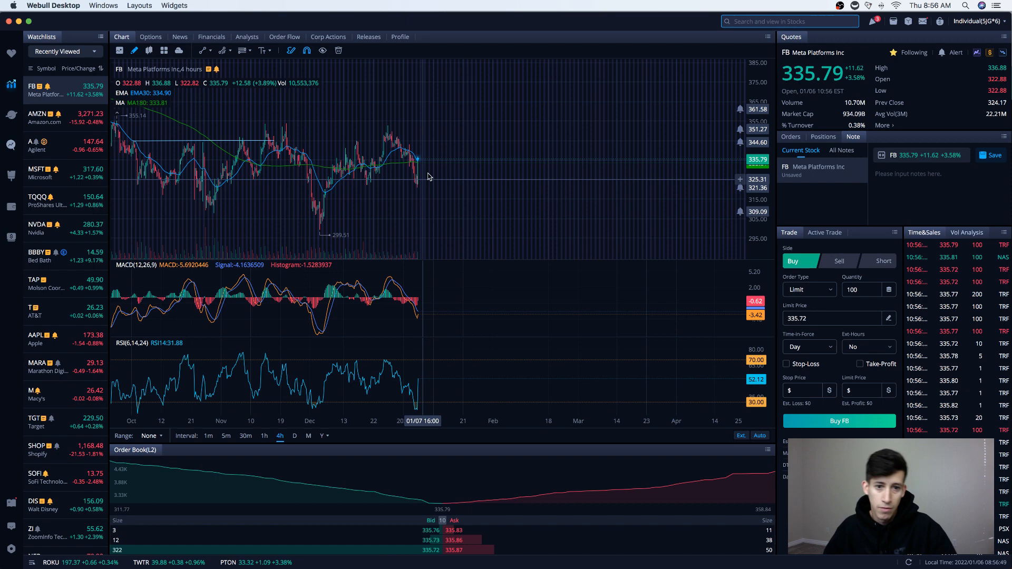
Step: Search for 'aapl' and open Apple from the results
{"action": "type", "text": "aapl"}
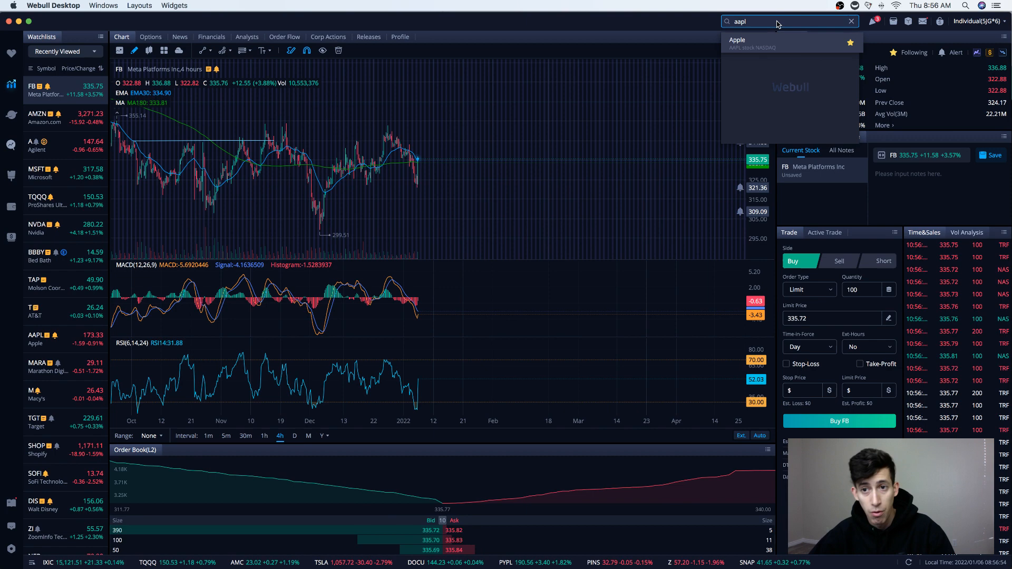
{"action": "left_click", "coordinate": [736, 42]}
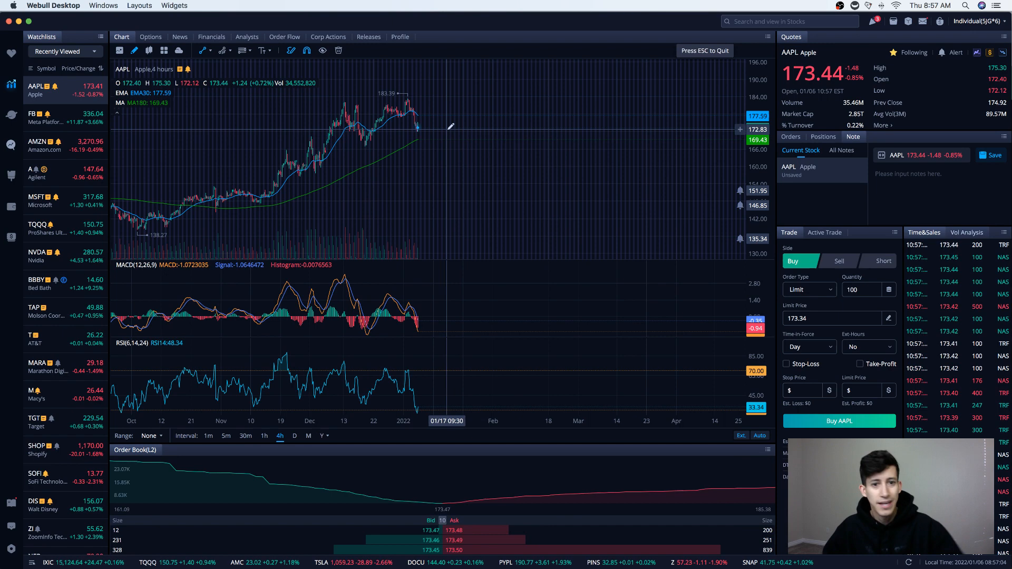
{"action": "left_click", "coordinate": [294, 436]}
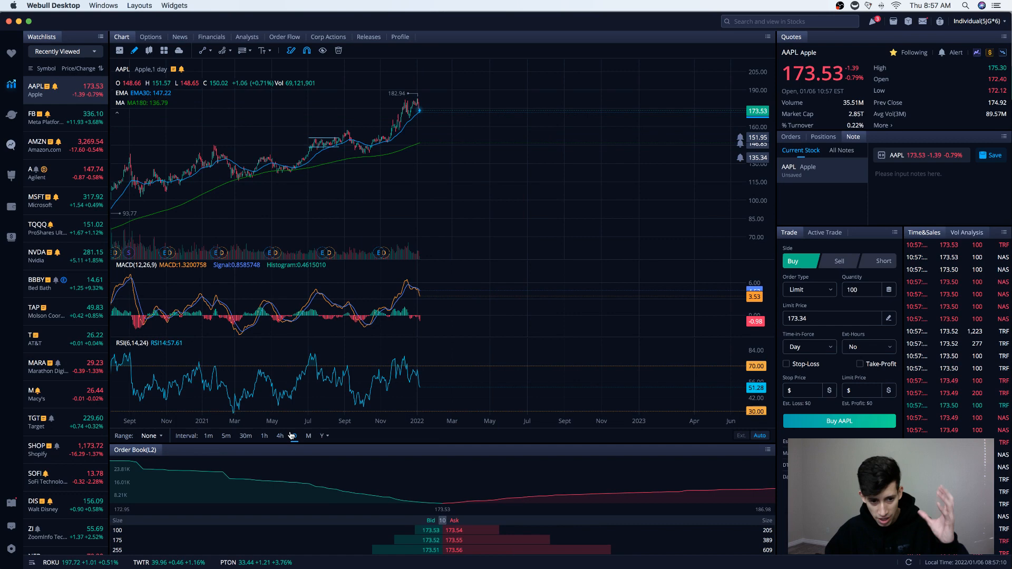
{"action": "left_click", "coordinate": [279, 436]}
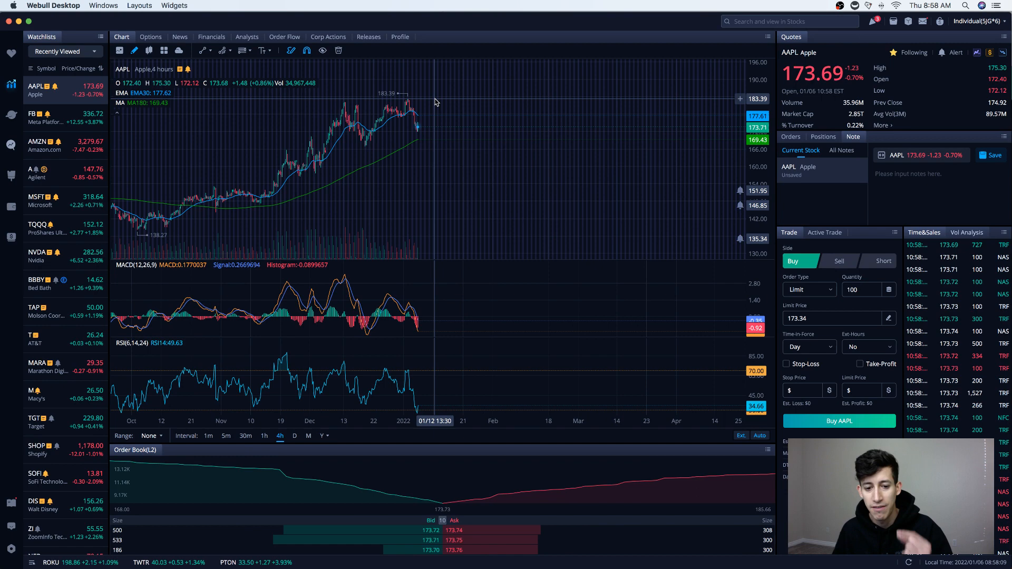
Step: Return to the Webull window through Mission Control
{"action": "left_click", "coordinate": [92, 51]}
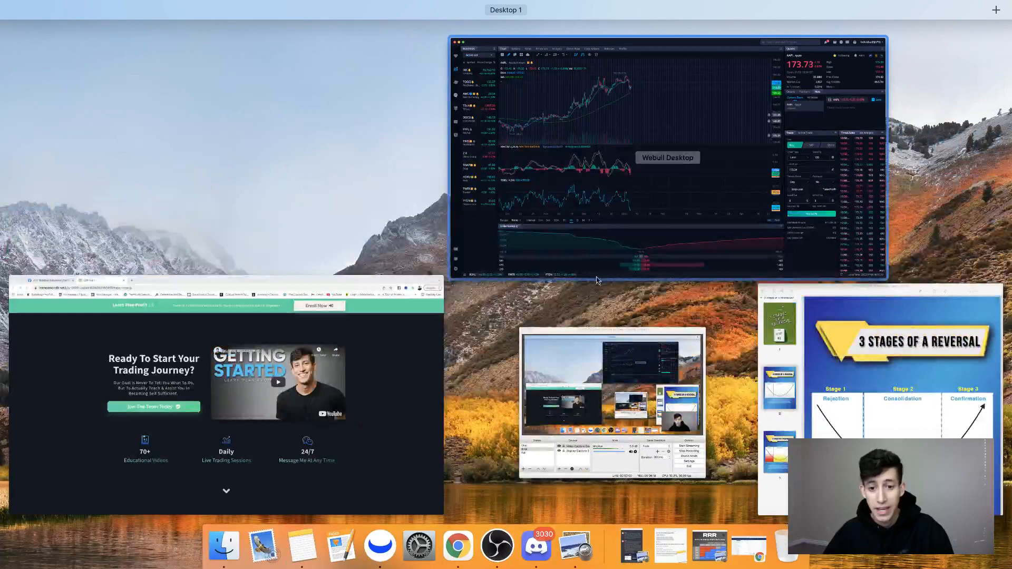
{"action": "left_click", "coordinate": [667, 158]}
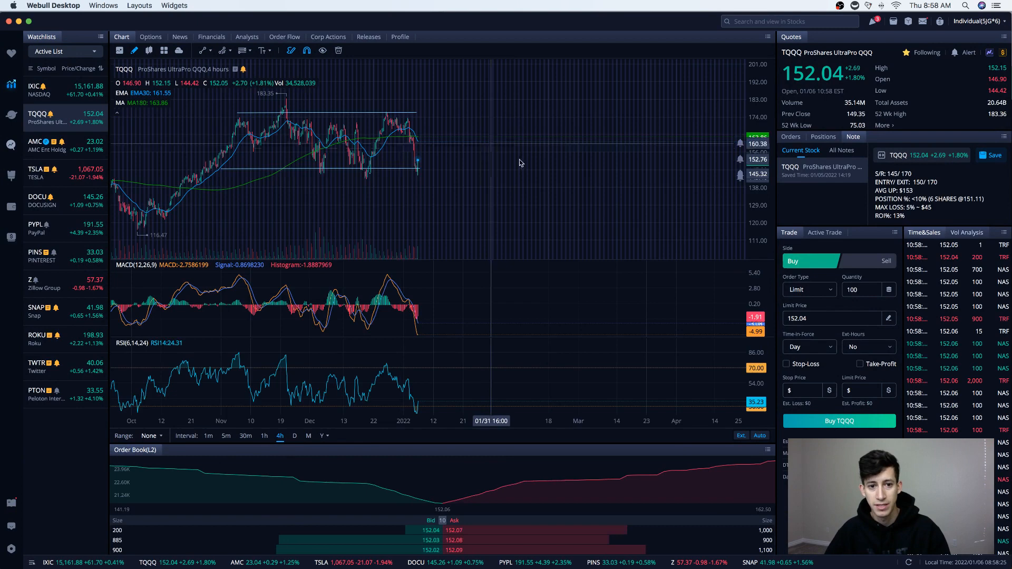